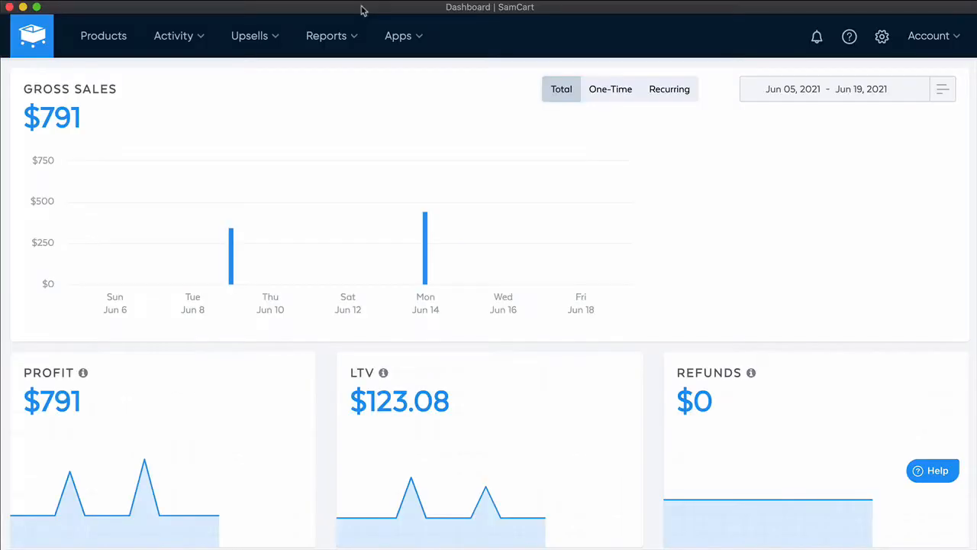
Step: Open the Courses App from the Dashboard's Apps menu
click(398, 35)
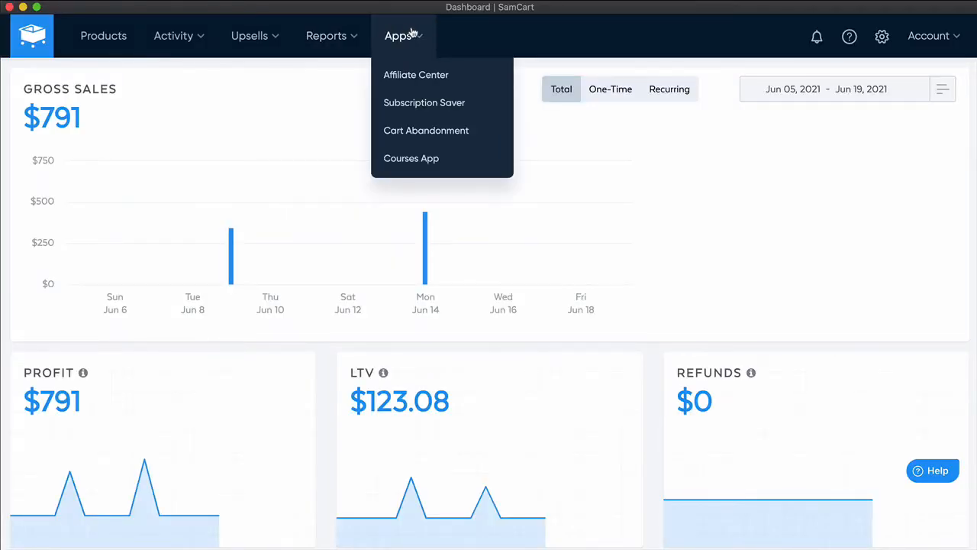
mouse_move(417, 162)
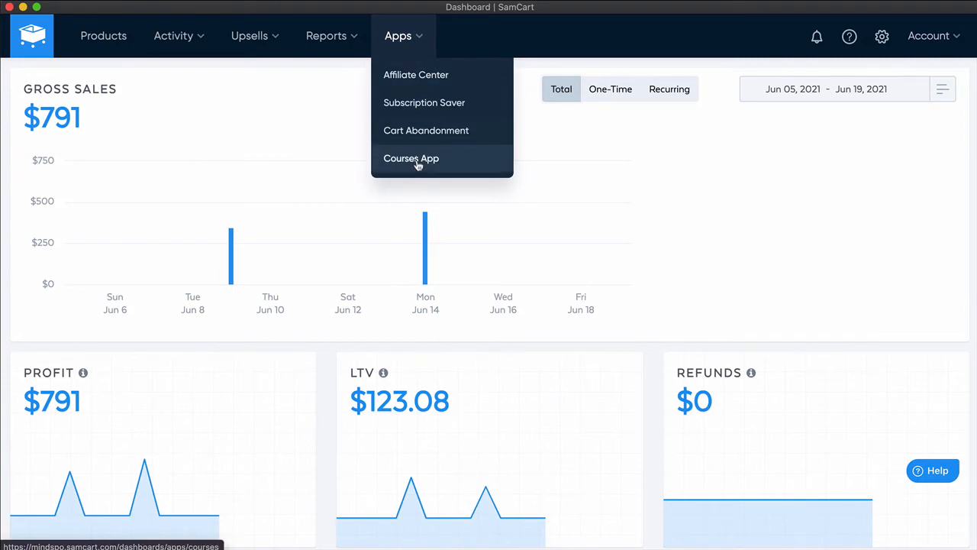
click(410, 158)
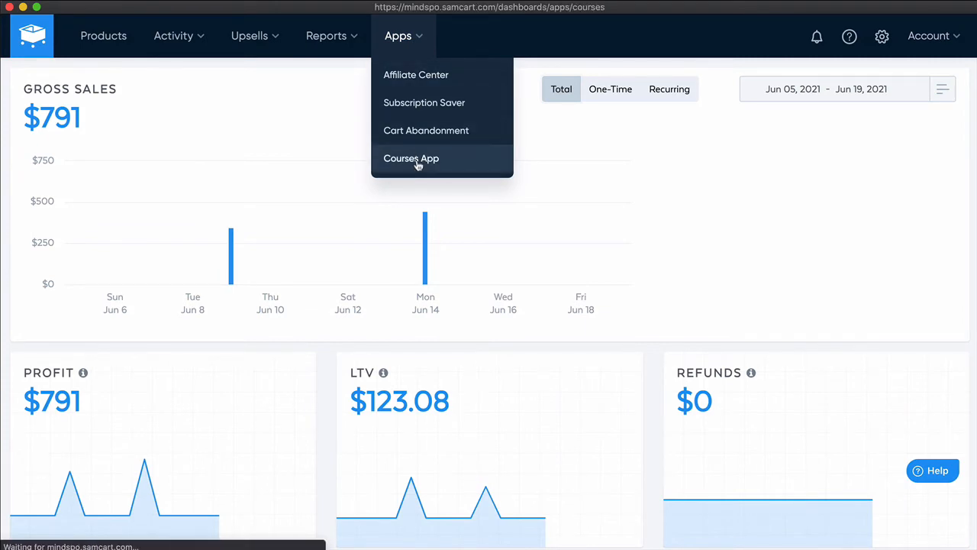
click(411, 158)
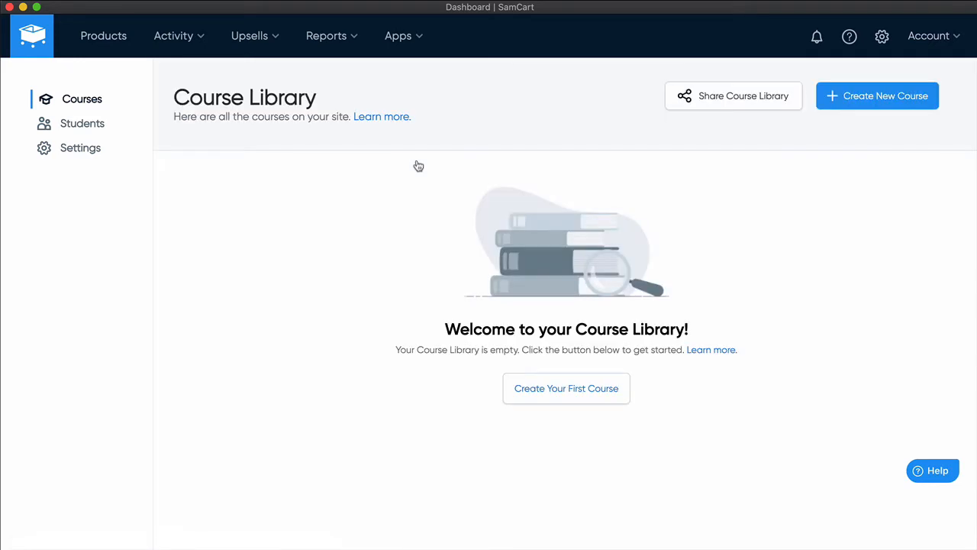
mouse_move(564, 389)
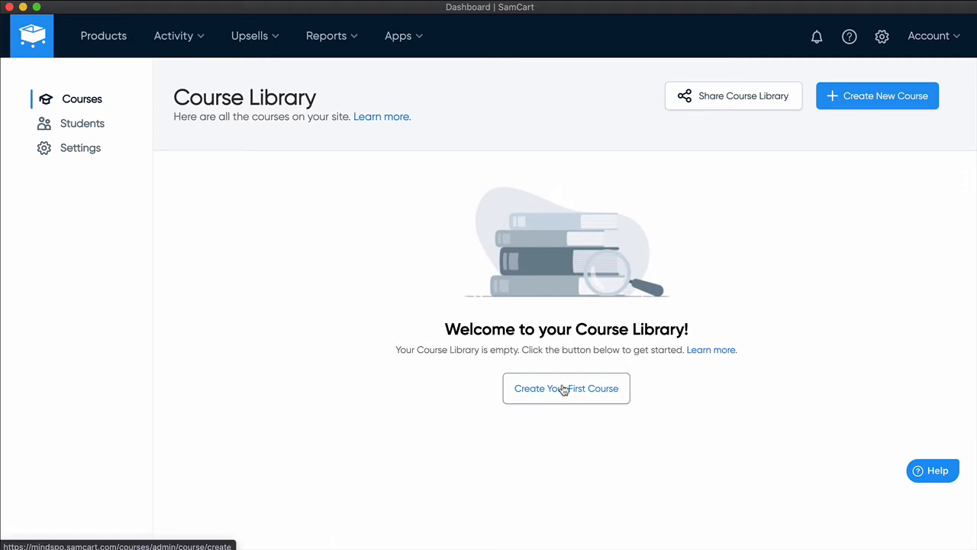
Step: Create course 'TEST - Dave' with synopsis 'See how this thing', keep Draft status, and save
click(567, 388)
text(TE)
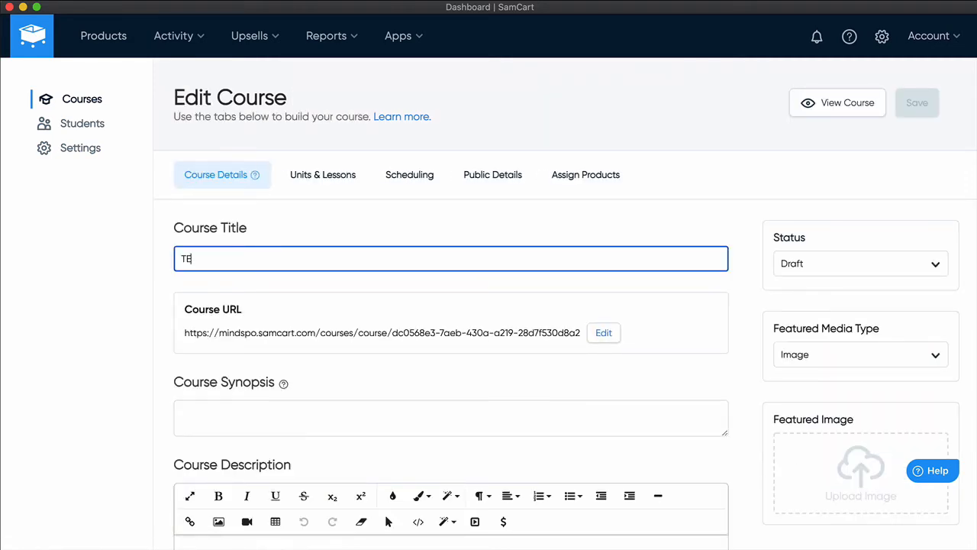
text(See how this thing works)
text(OK, I ty)
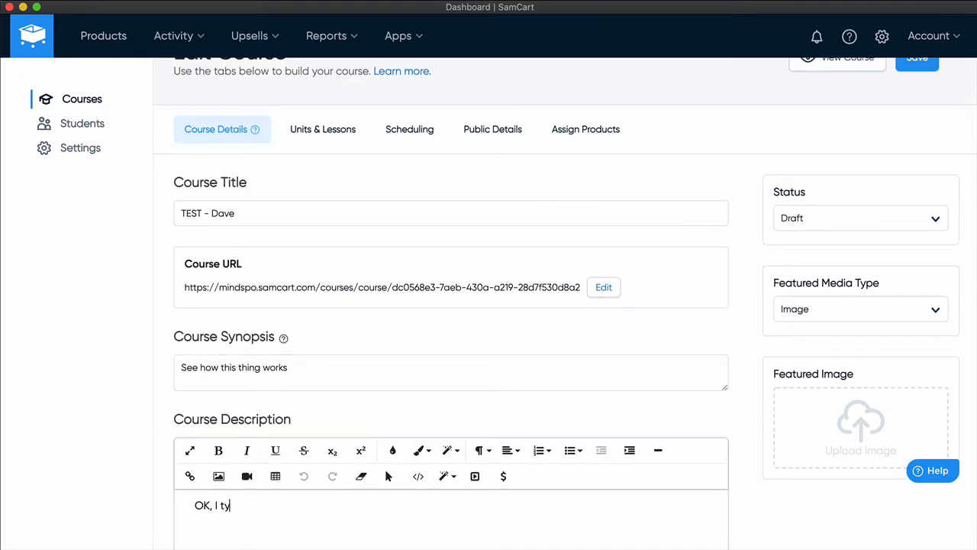
click(860, 218)
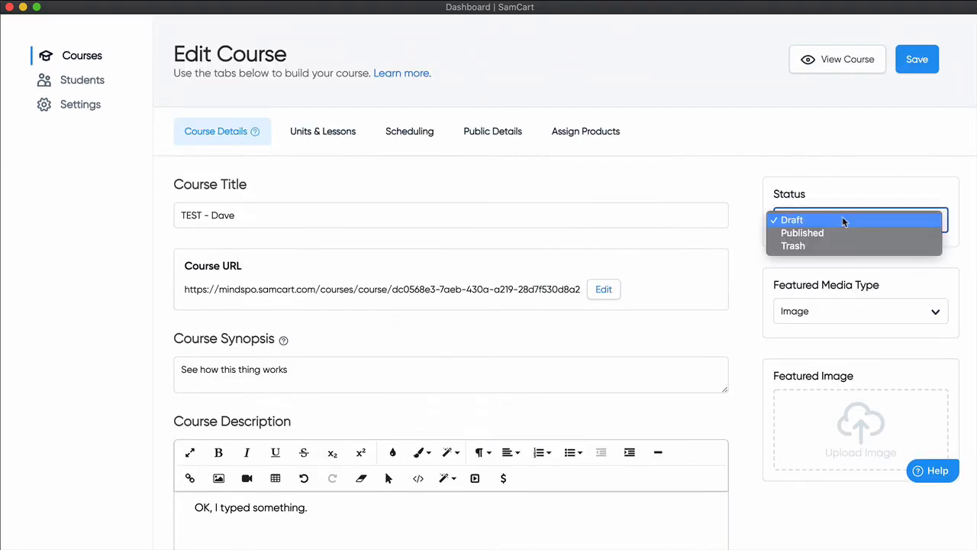
click(860, 310)
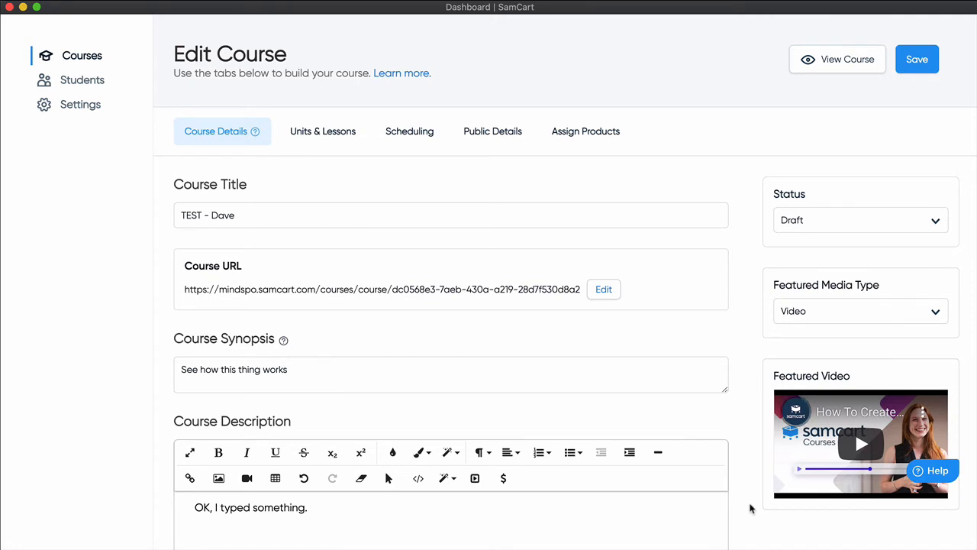
click(916, 59)
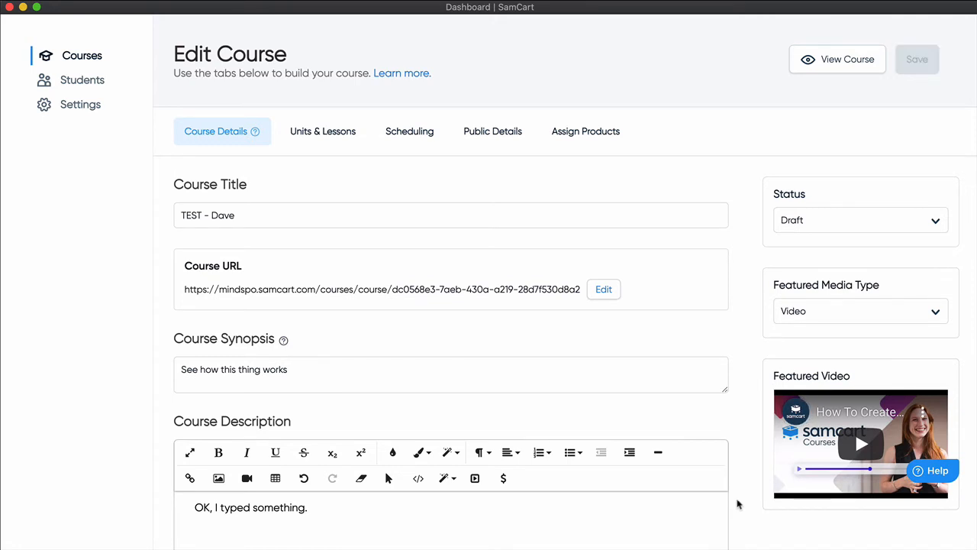
mouse_move(281, 339)
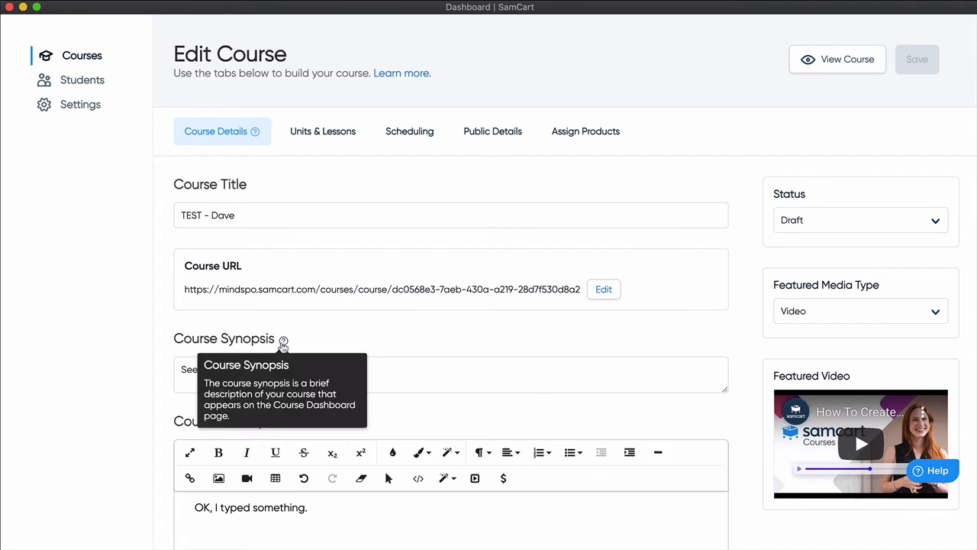
mouse_move(282, 439)
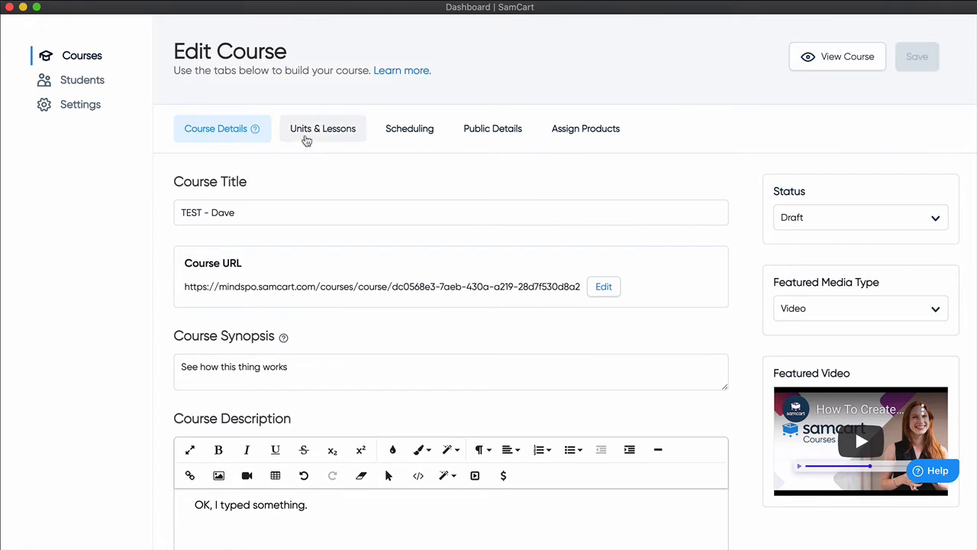
Step: Show the course's empty Units & Lessons tab, opening and dismissing the Select dropdown
click(322, 128)
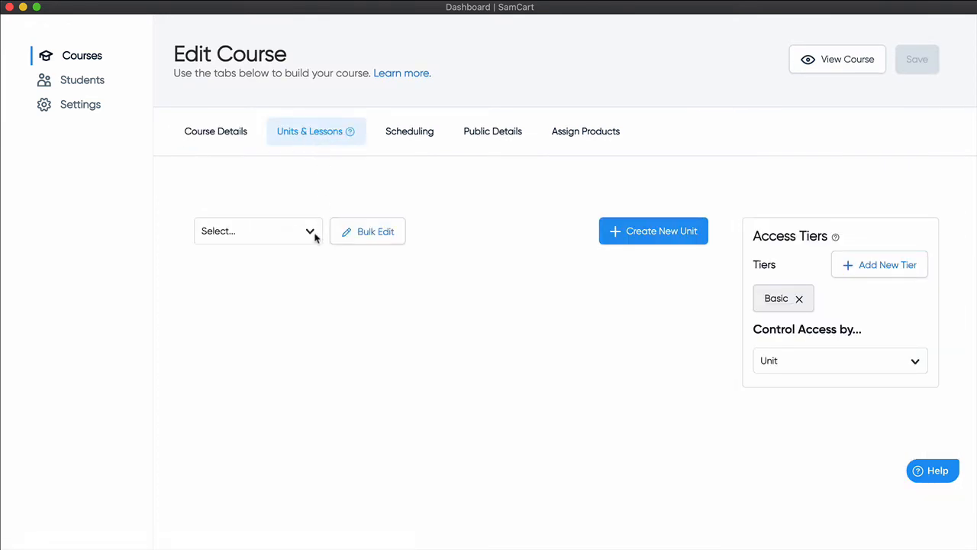
click(257, 230)
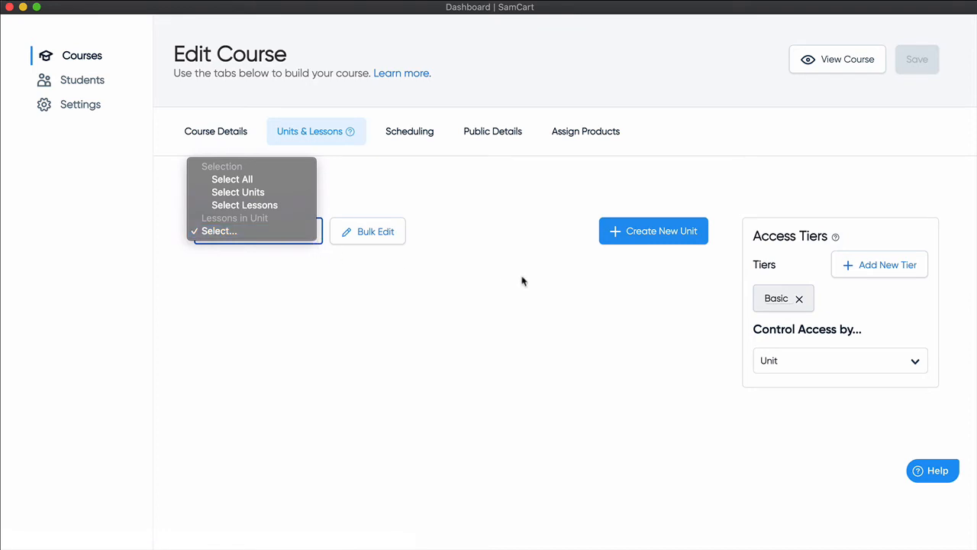
click(524, 282)
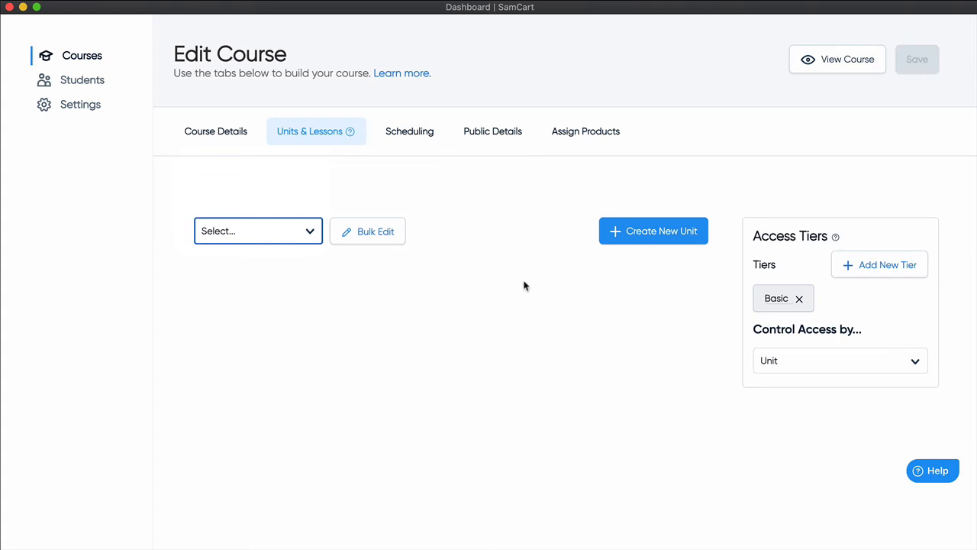
mouse_move(629, 236)
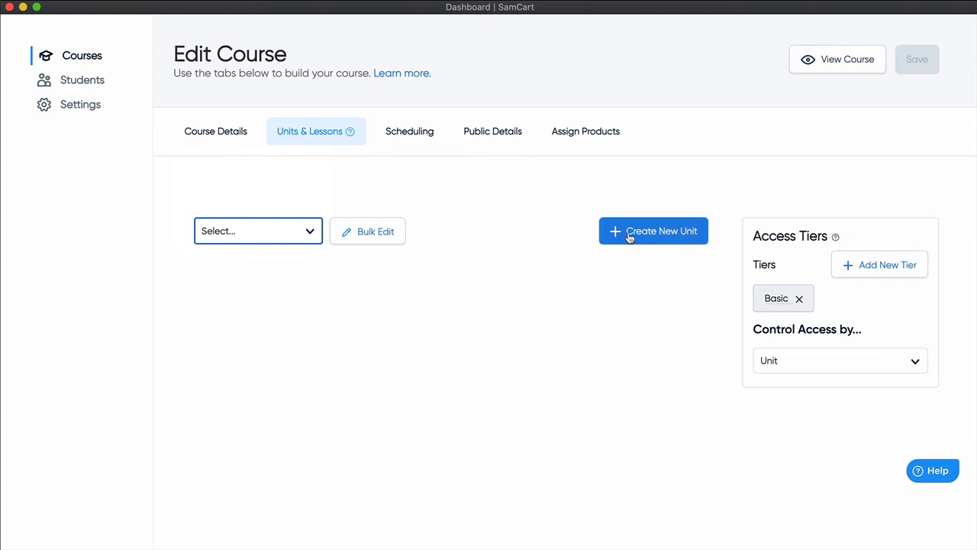
Step: Add 'Unit 1' with the Basic tier and a lesson titled 'Lesson 1'
click(653, 231)
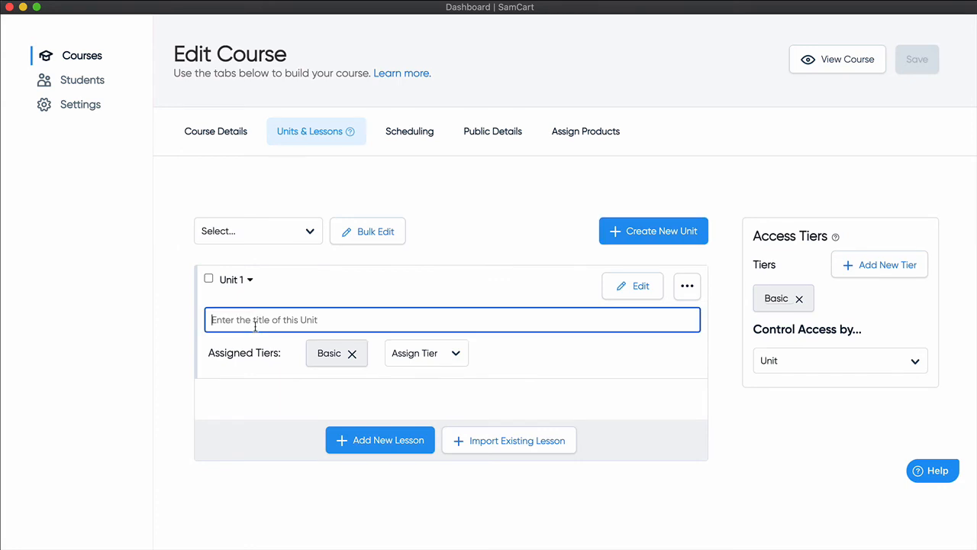
text(Unit 1)
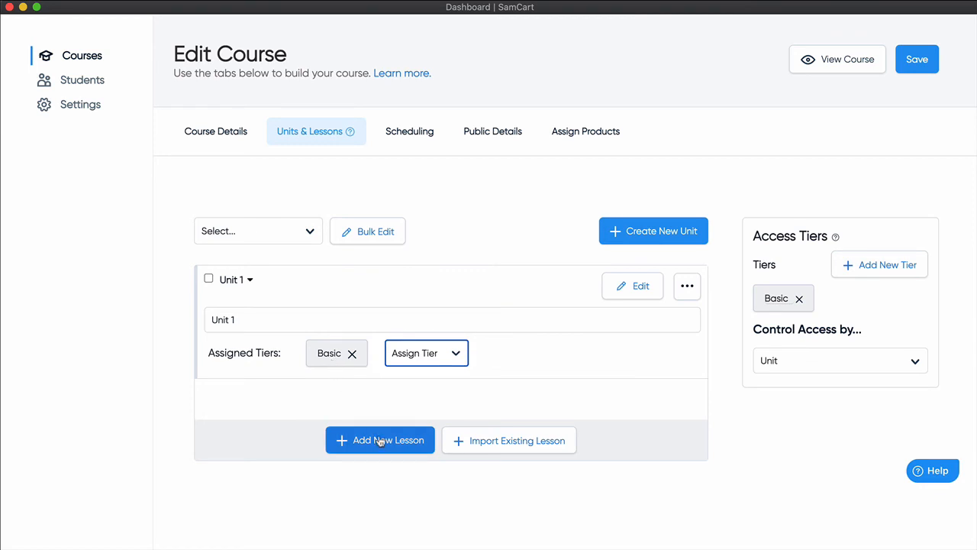
click(379, 439)
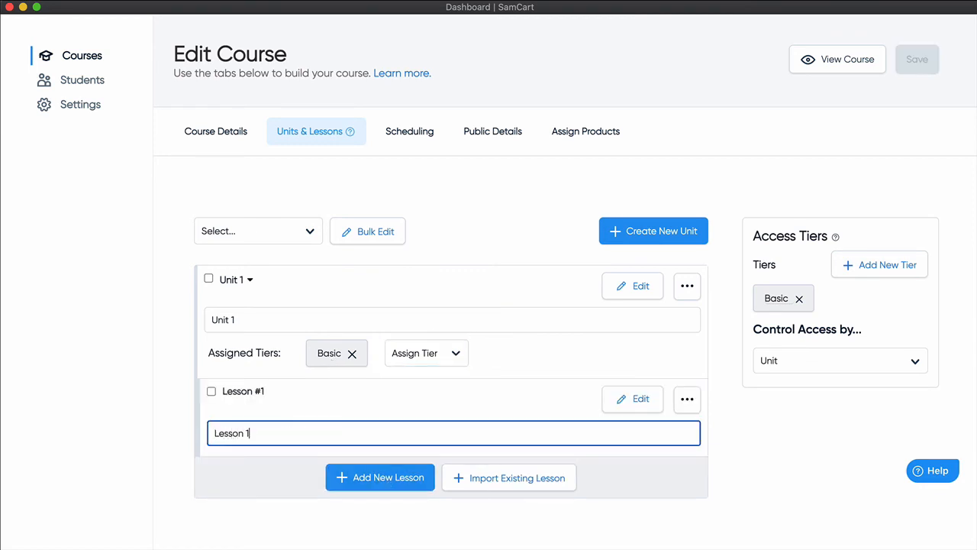
click(632, 285)
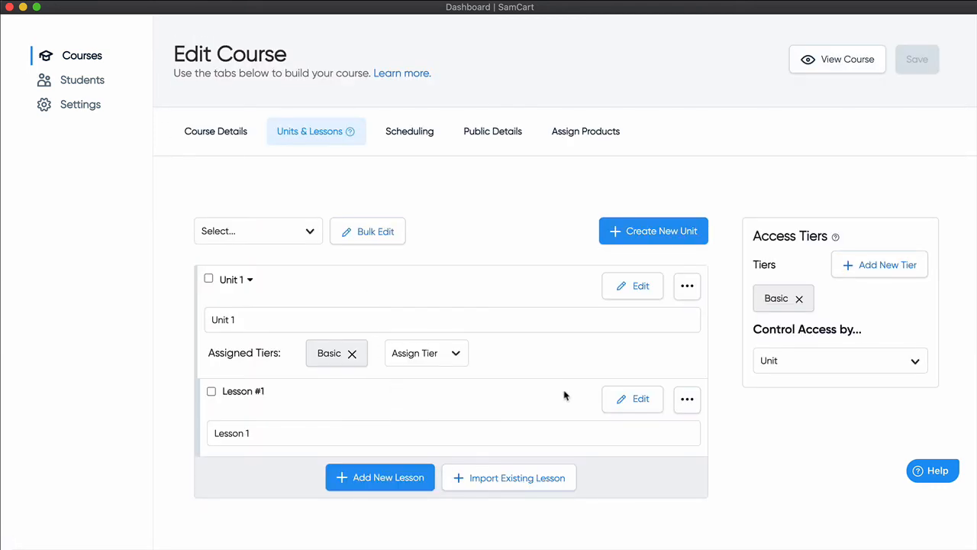
click(687, 399)
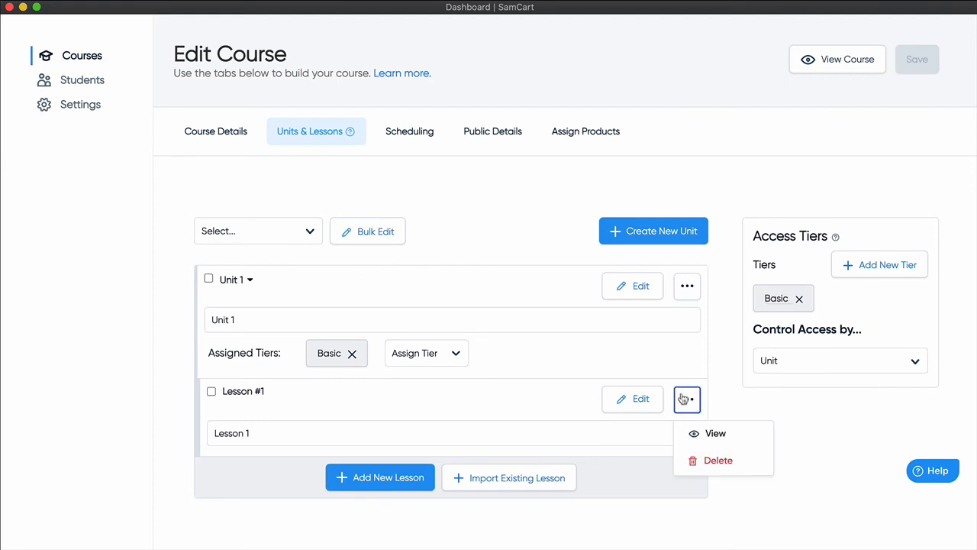
mouse_move(654, 402)
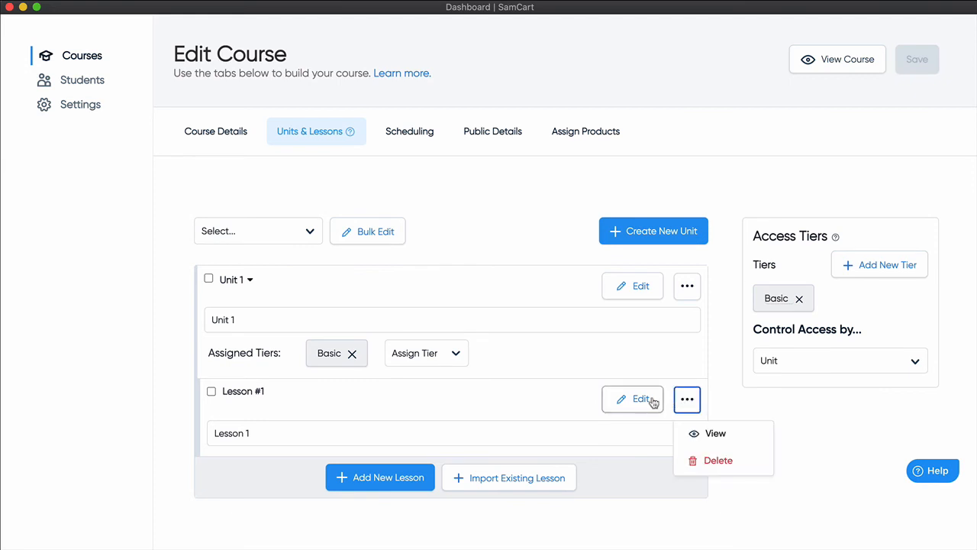
Step: Write 'Whatever' in Lesson 1's content body and save the lesson
click(633, 399)
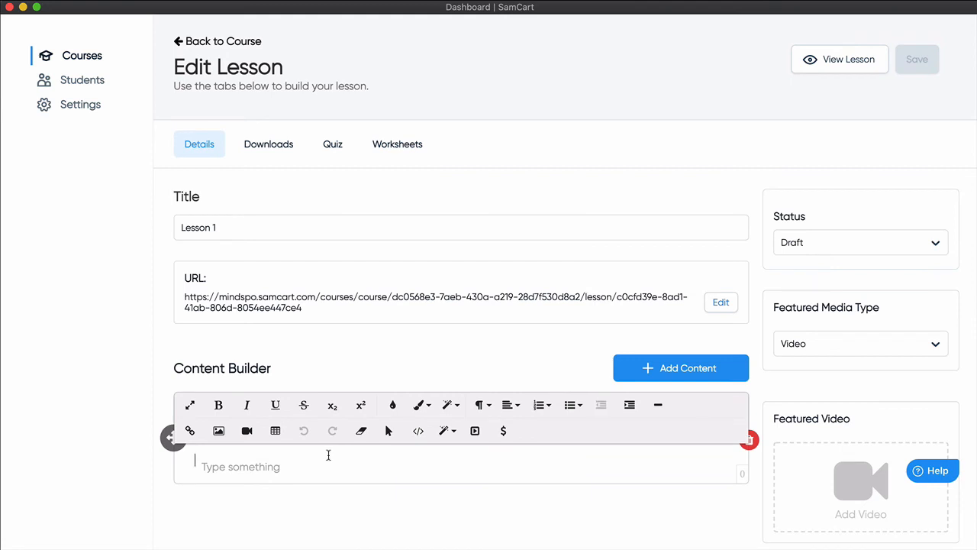
click(860, 343)
text(Whatever)
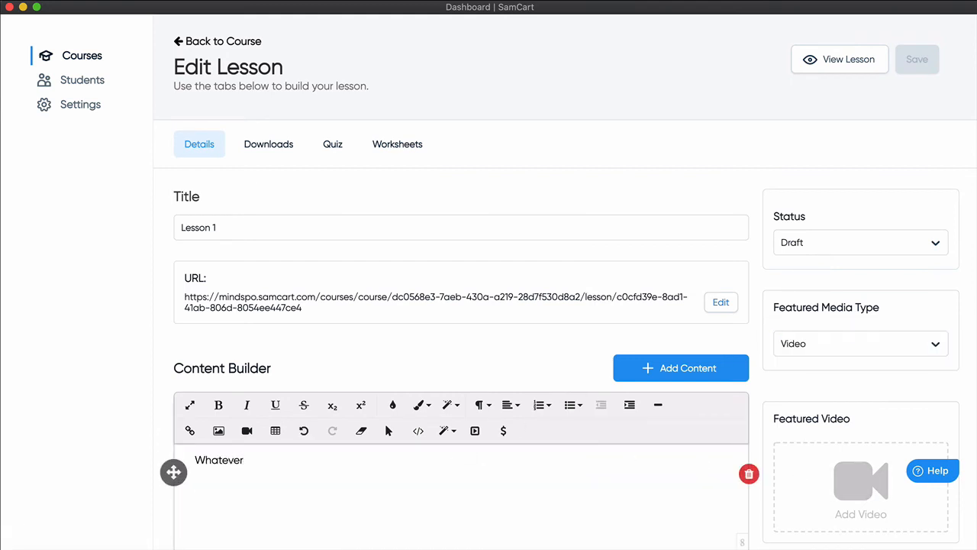
scroll(down, 3)
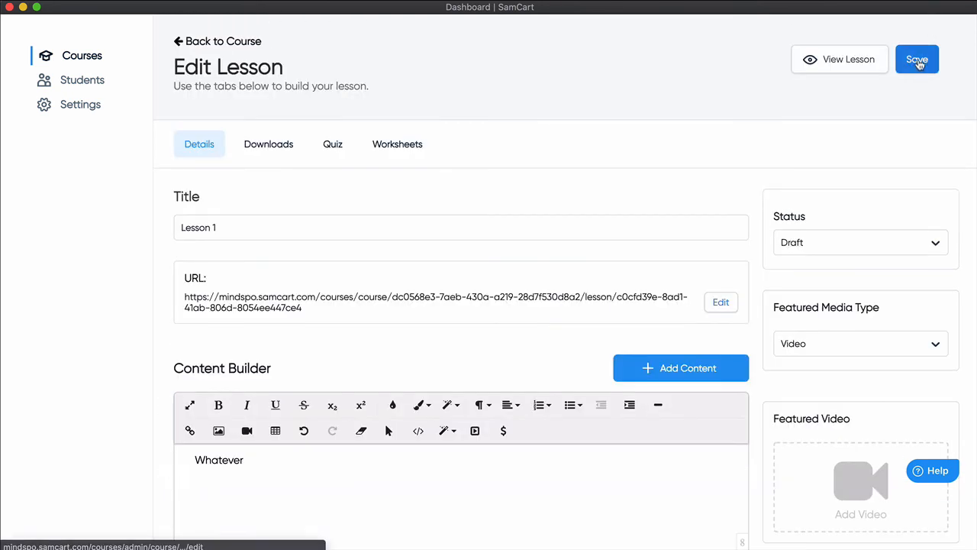
click(917, 58)
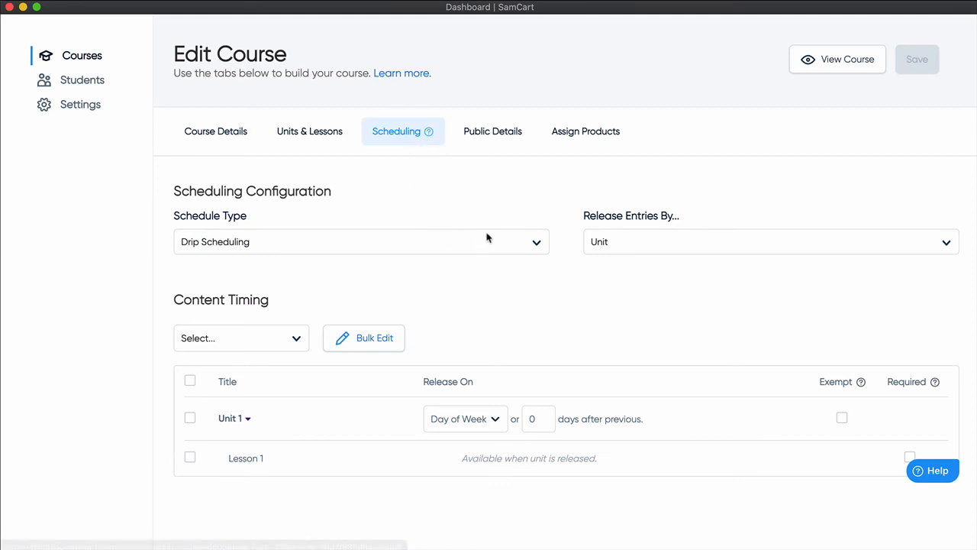
Step: Toggle the schedule type to Instant Access, then back to Drip Scheduling
click(361, 241)
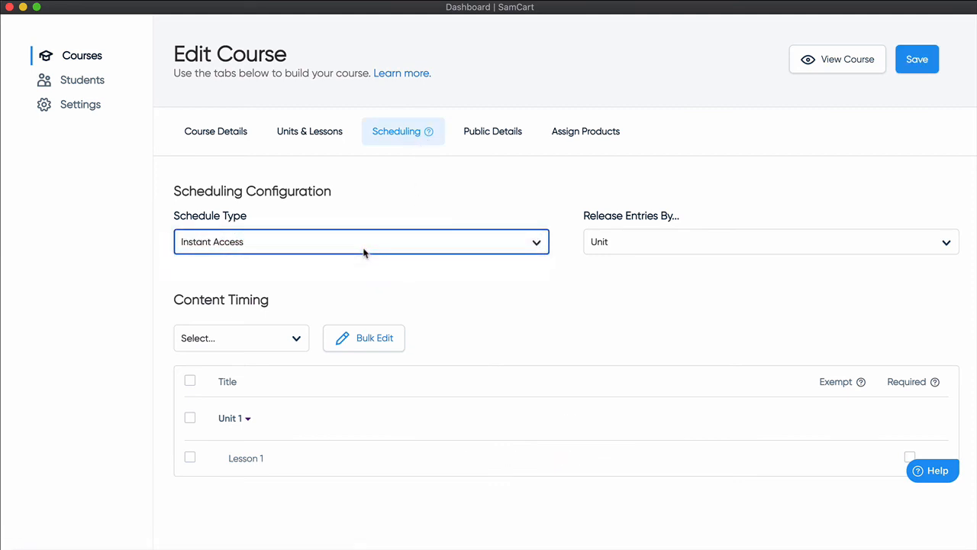
click(360, 241)
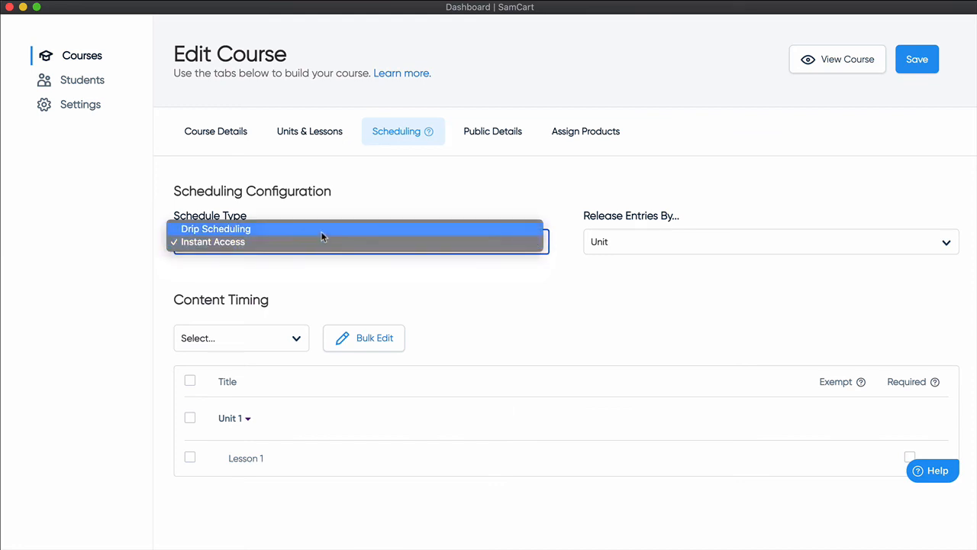
click(216, 229)
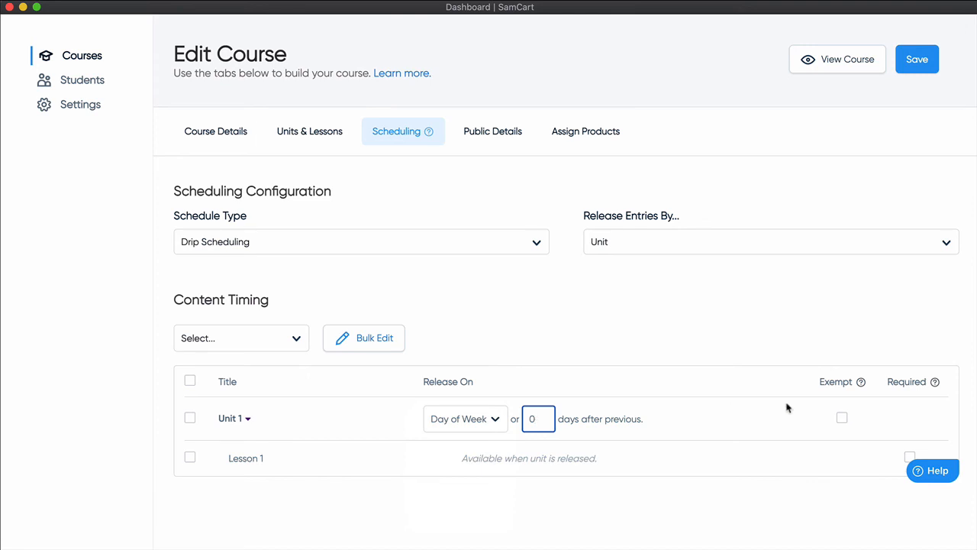
mouse_move(860, 381)
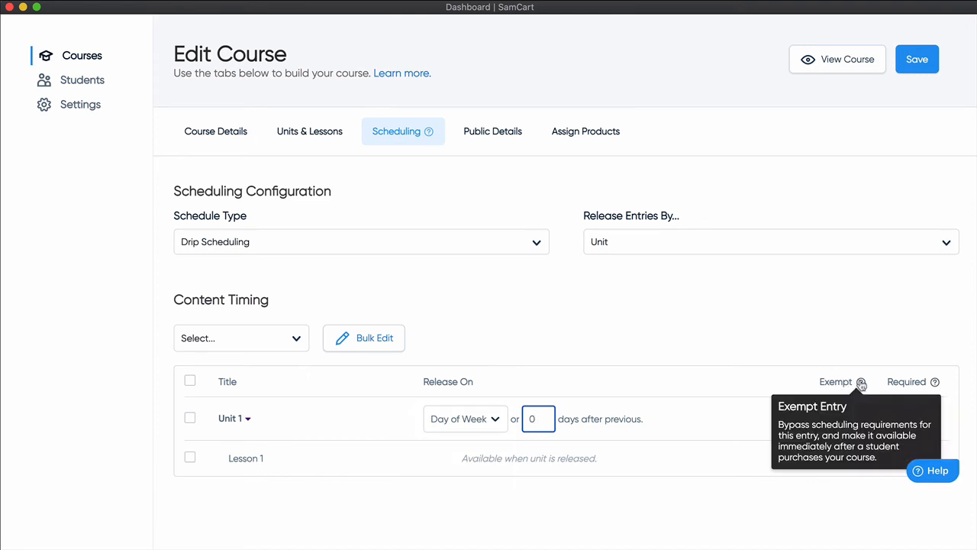
mouse_move(668, 369)
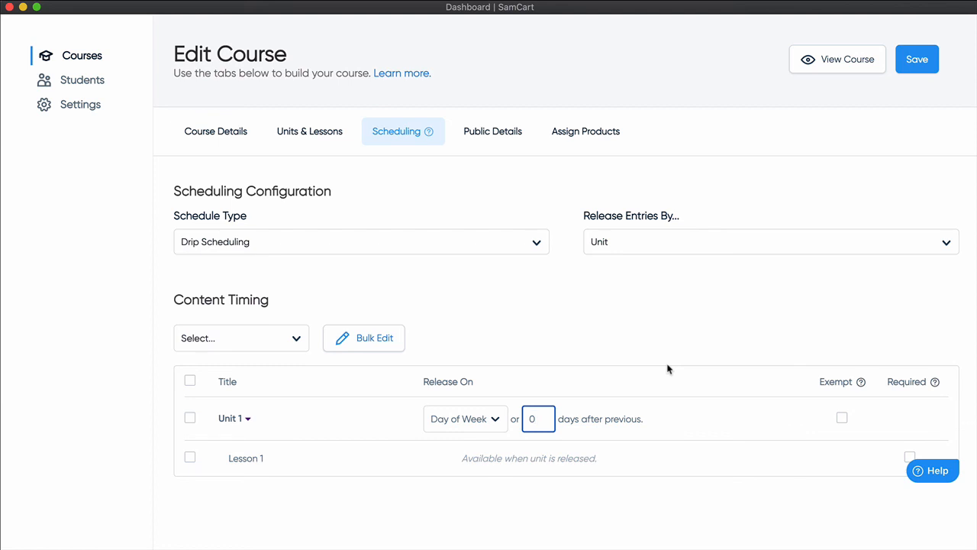
mouse_move(841, 417)
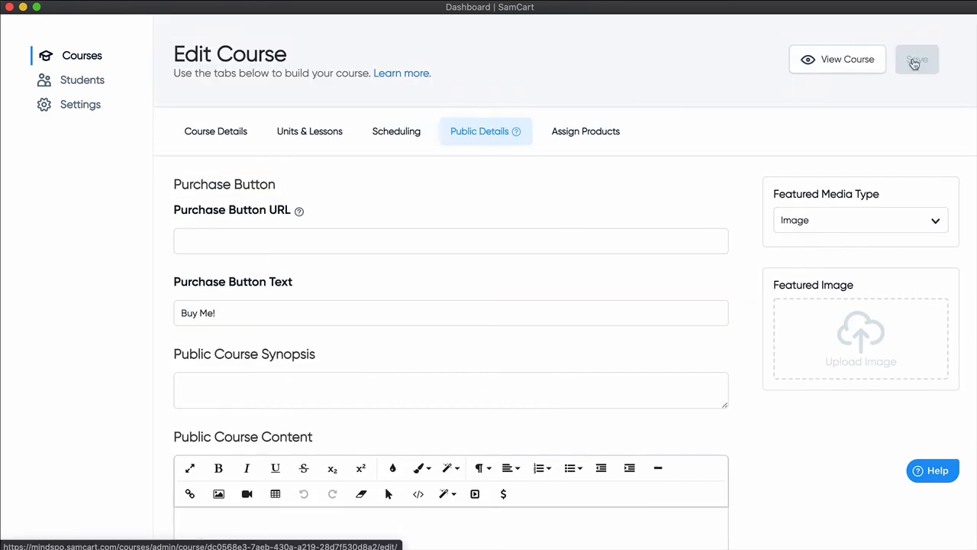
Step: Check the Basic tier's assigned product, then view the empty Students list
click(585, 130)
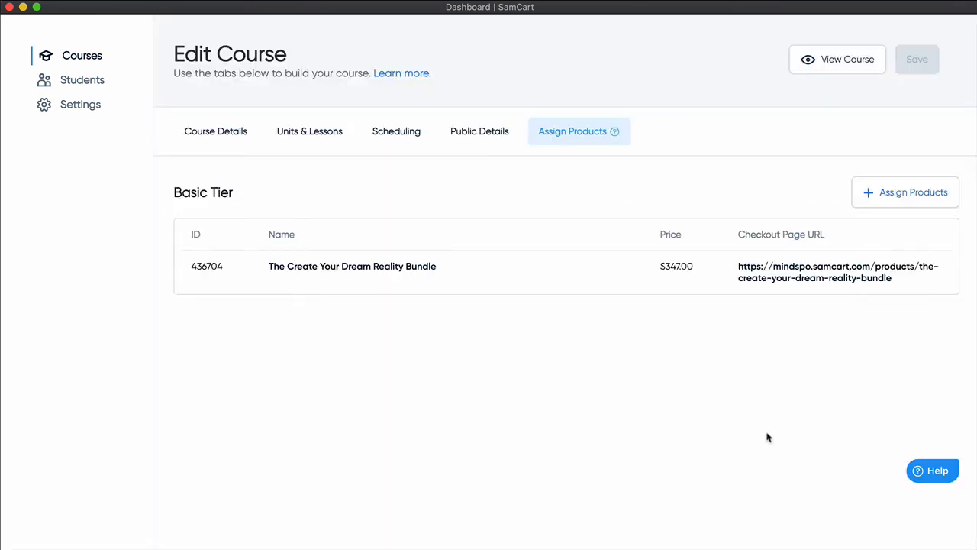
mouse_move(826, 119)
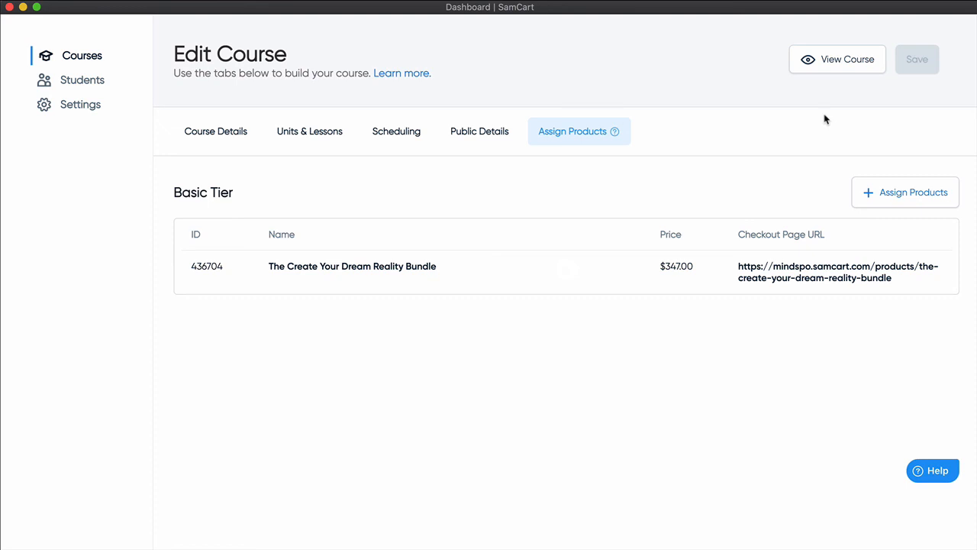
click(82, 80)
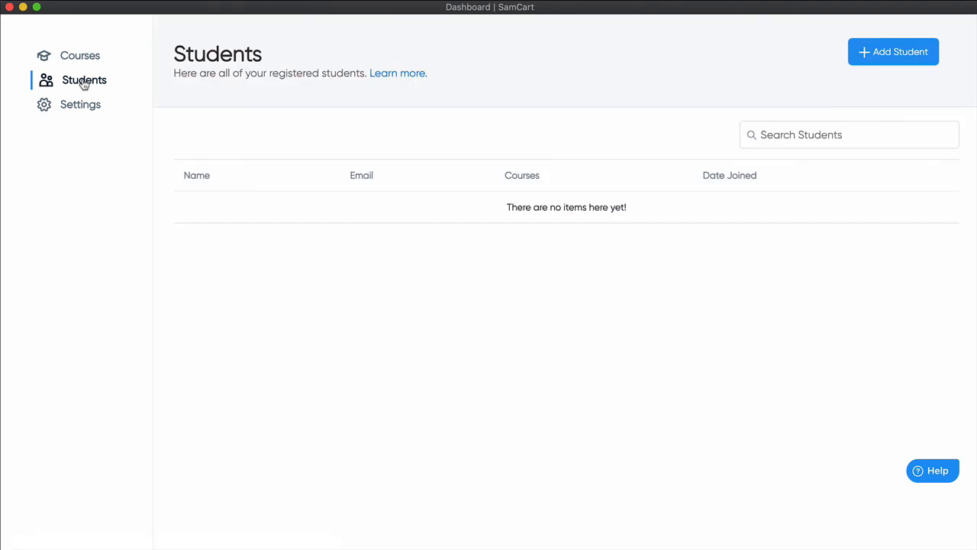
mouse_move(67, 107)
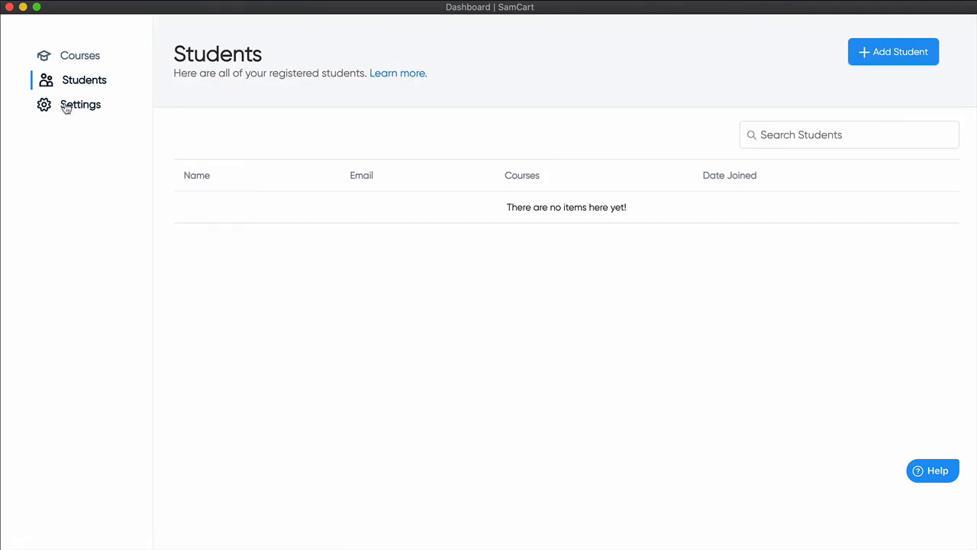
Step: Open Settings and scroll through the business, course library, brand and time zone settings
click(80, 105)
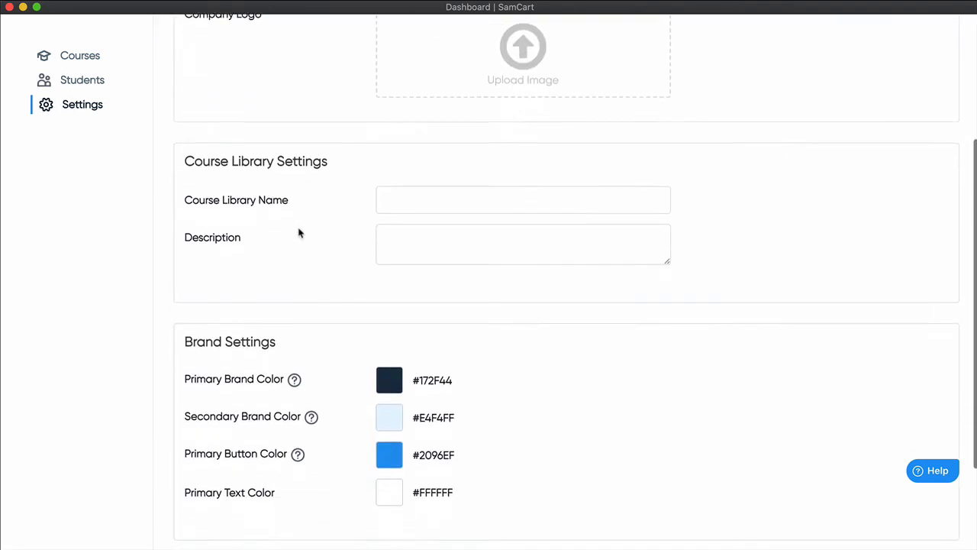
scroll(down, 3)
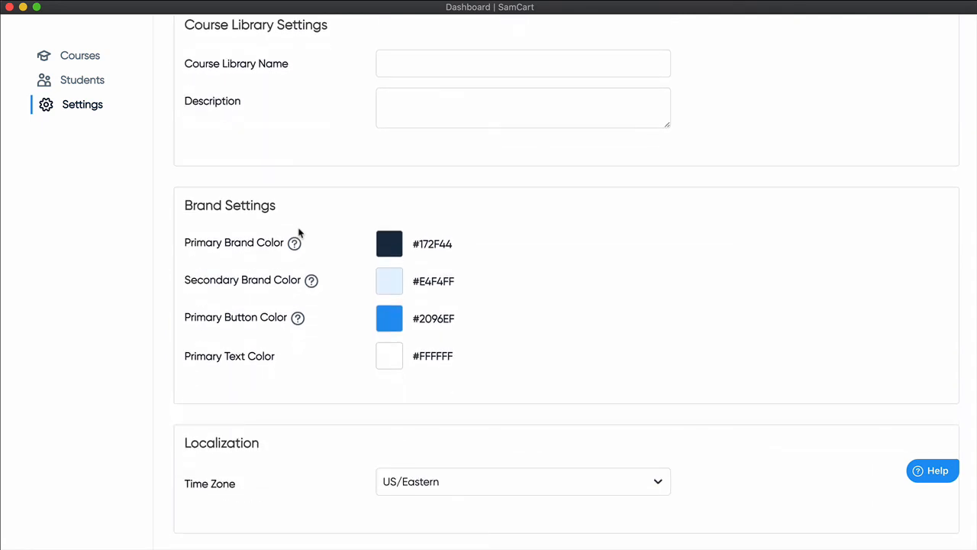
scroll(up, 3)
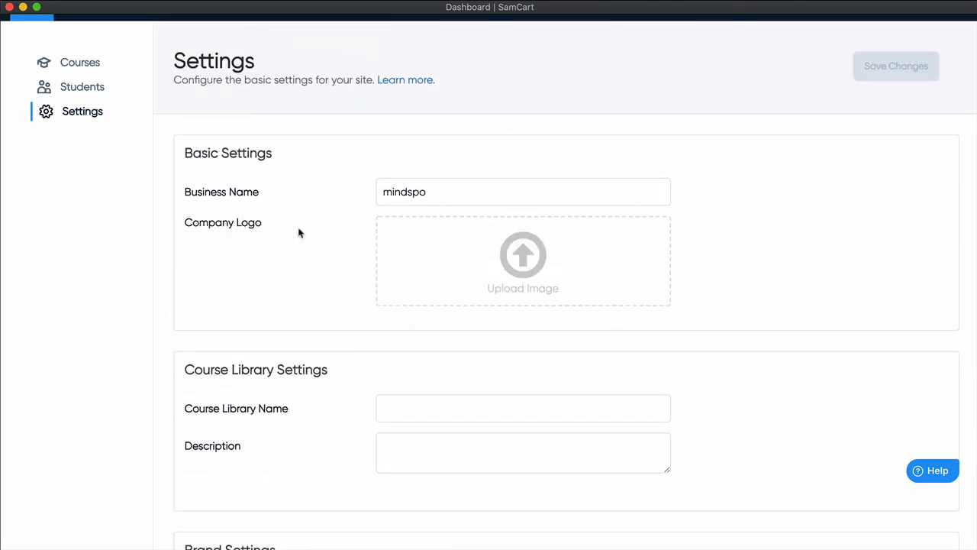
mouse_move(91, 65)
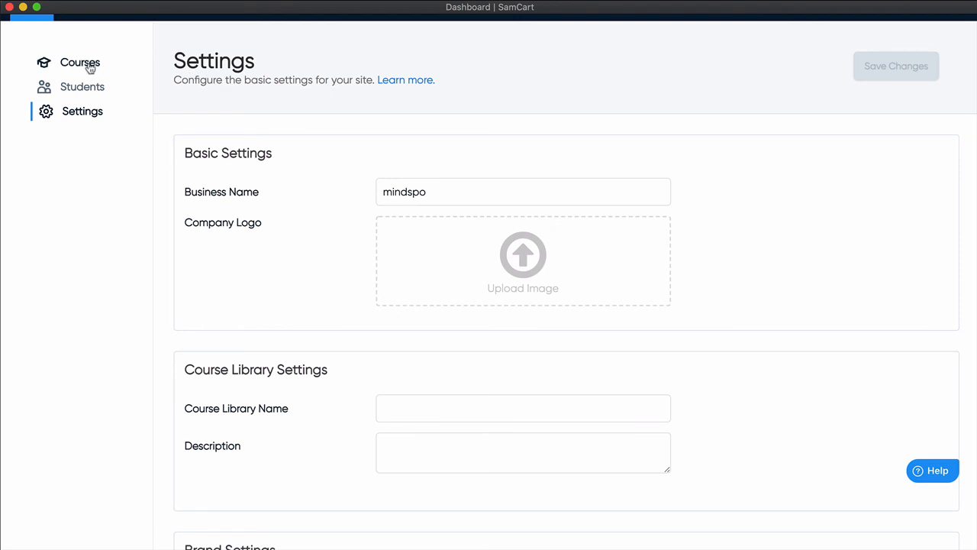
Step: Return to the Course Library listing TEST - Dave
click(80, 62)
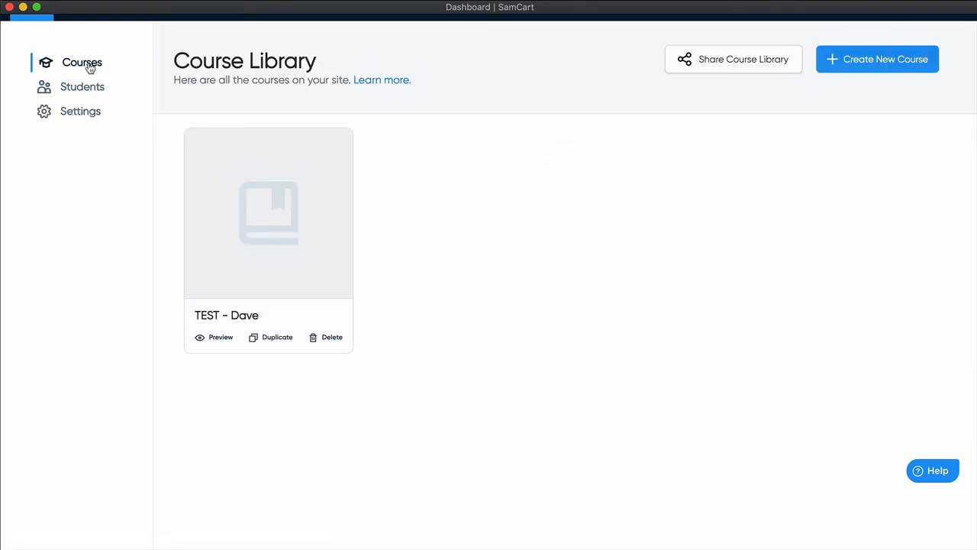
mouse_move(222, 347)
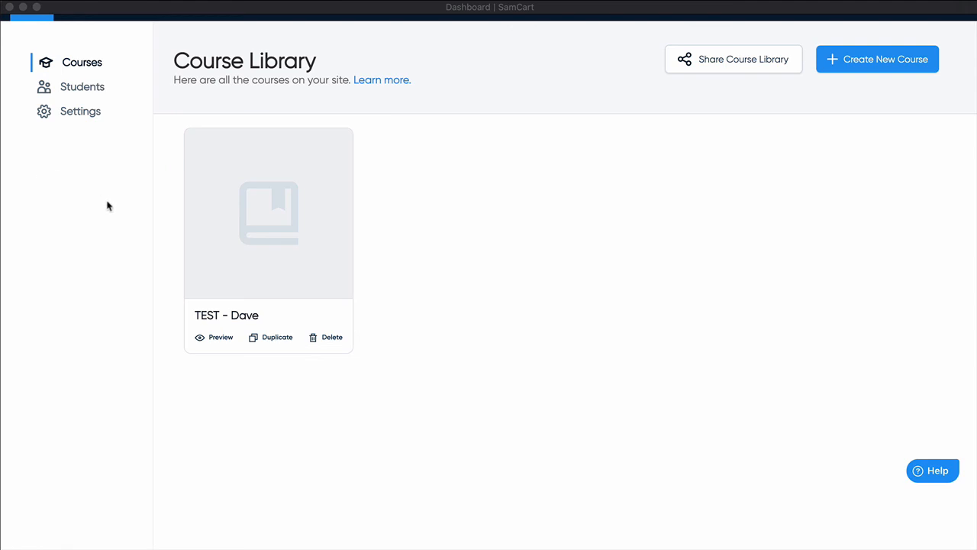
mouse_move(66, 203)
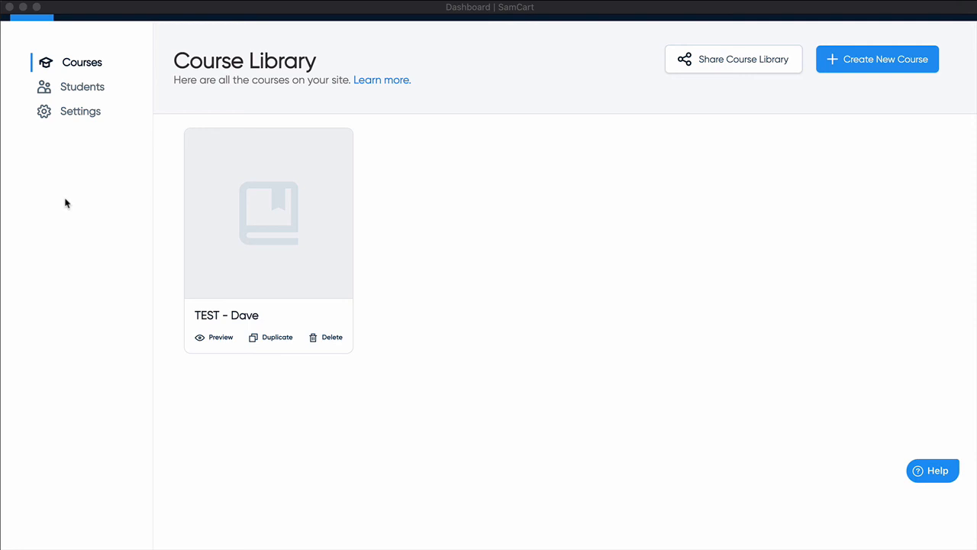